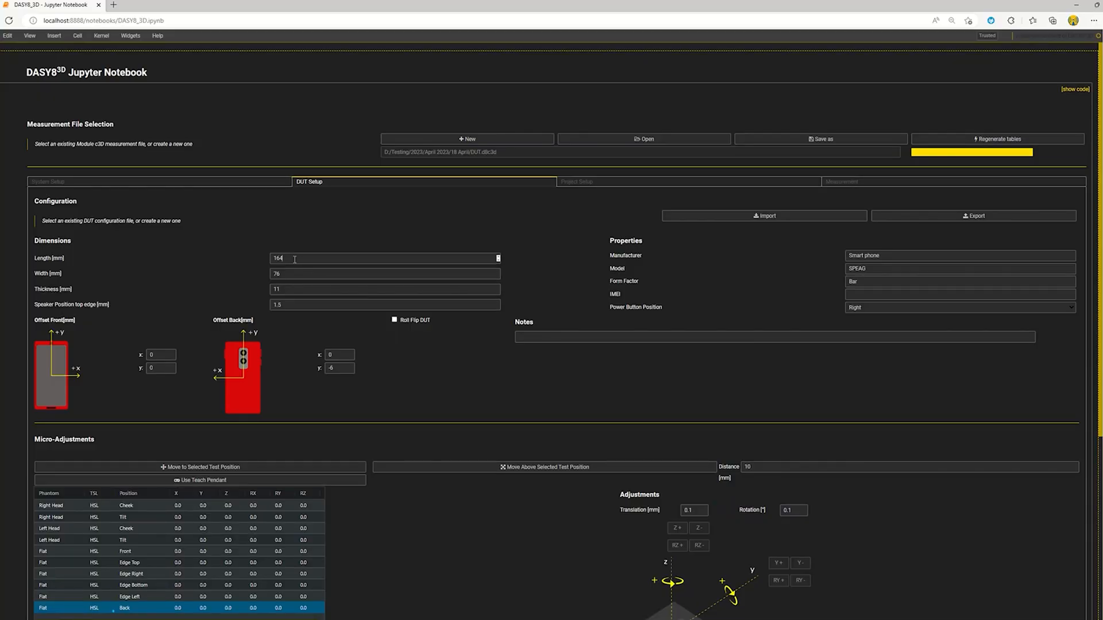
{"action": "left_click", "coordinate": [385, 289]}
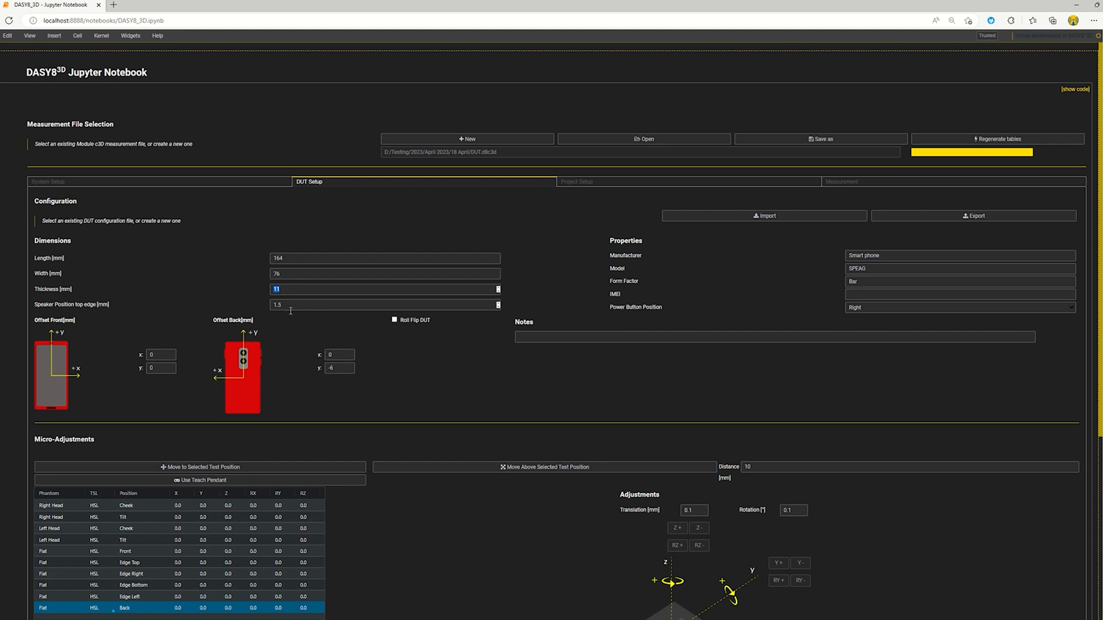
{"action": "scroll", "scroll_direction": "down", "scroll_amount": 3}
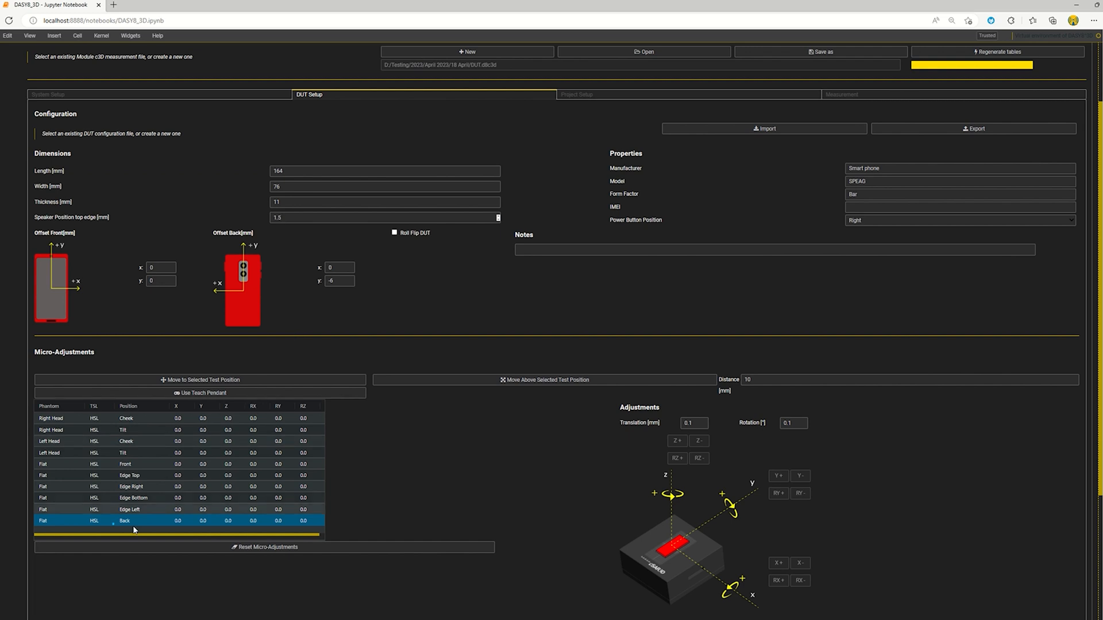